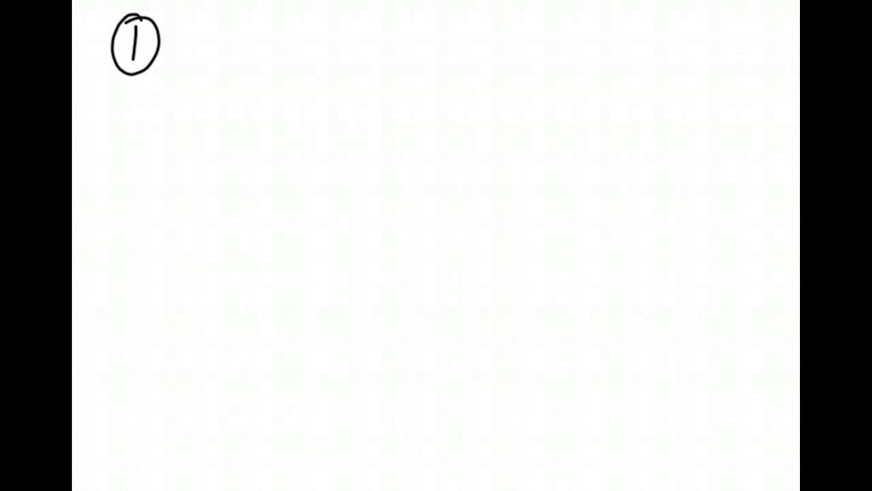
Handwrite the word 'decreased' next to the circled problem number 1.
{"action": "type", "text": "decr."}
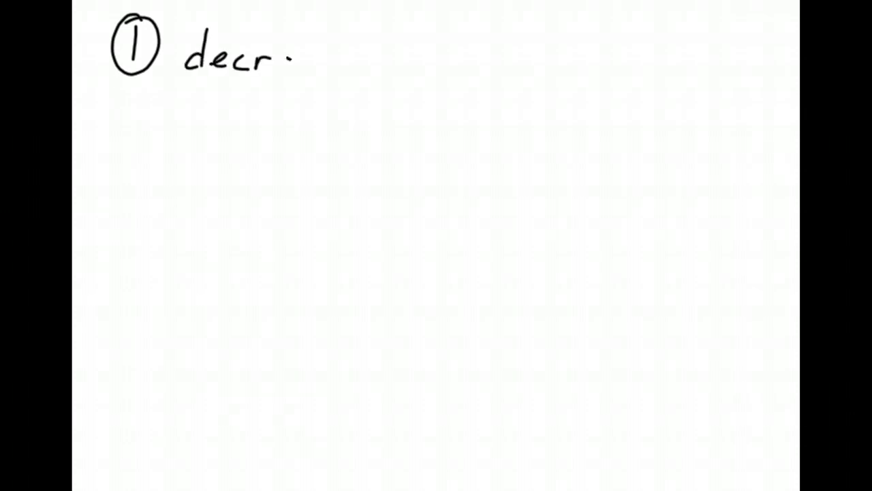
{"action": "type", "text": "eased-"}
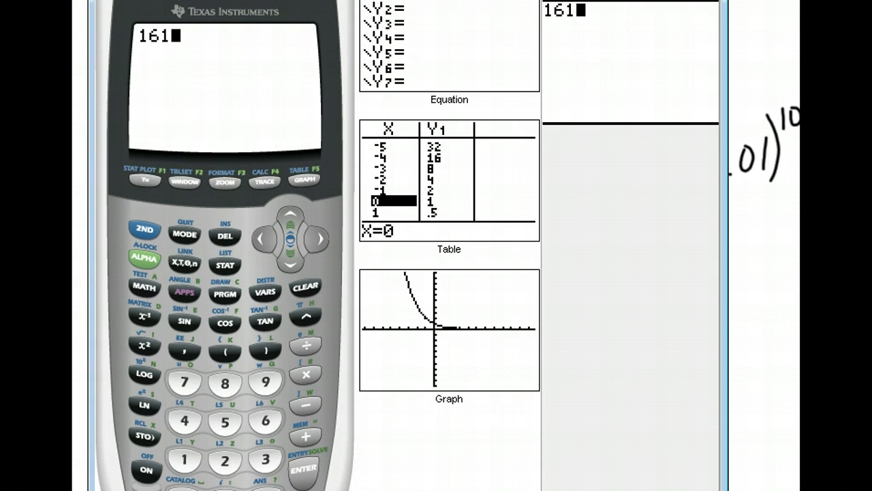
Key in 161000(1-.01)^10 on the TI-84 home screen and evaluate it.
{"action": "left_click", "coordinate": [180, 474]}
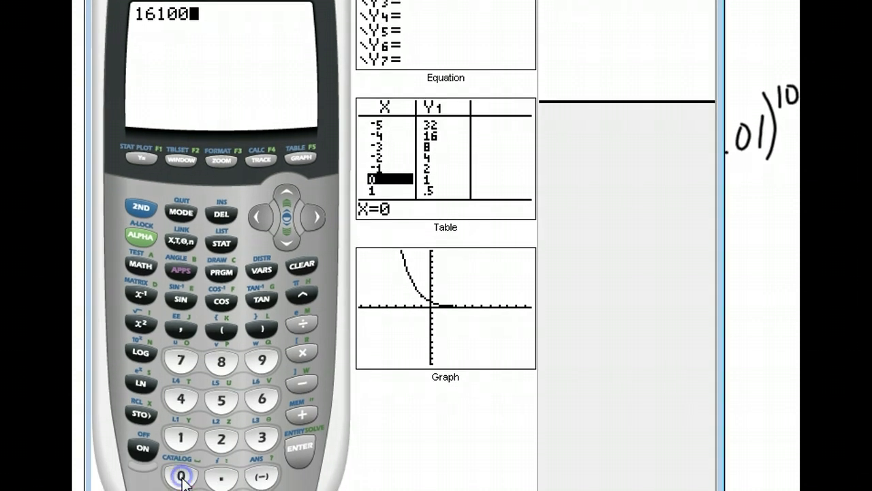
{"action": "left_click", "coordinate": [180, 474]}
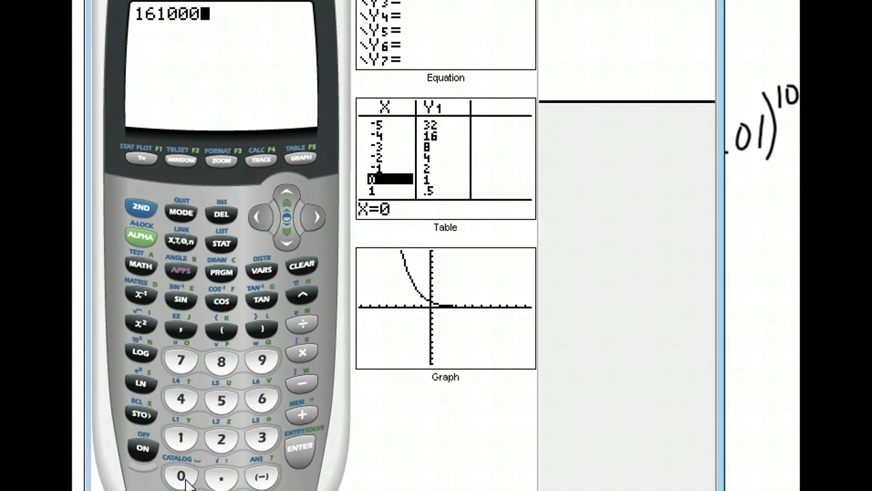
{"action": "left_click", "coordinate": [300, 382]}
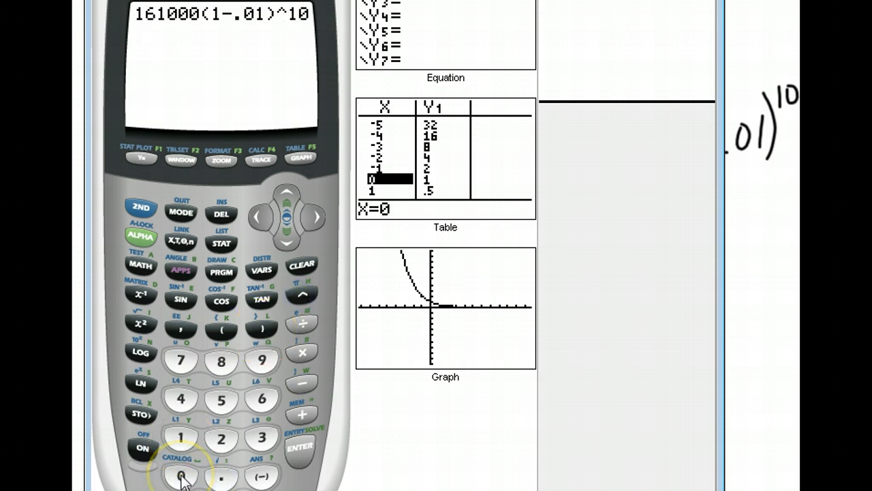
{"action": "left_click", "coordinate": [299, 447]}
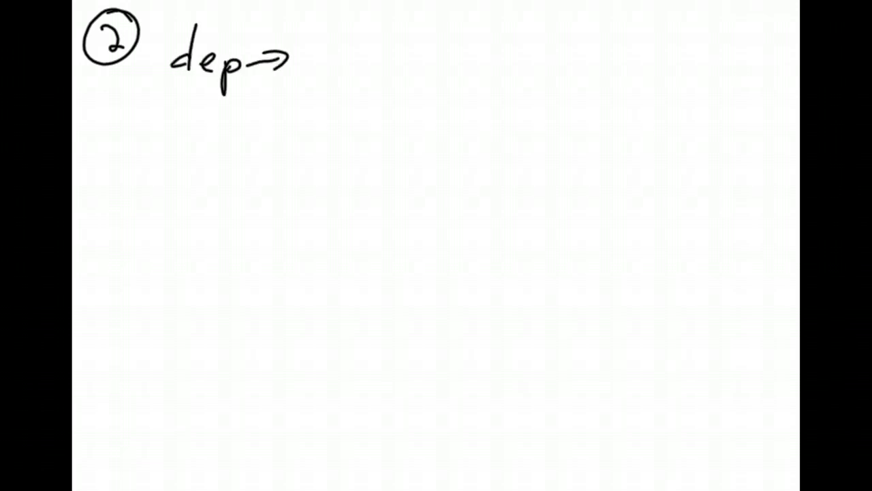
Handwrite 'dep → decay' and the variable r=.14 under problem 2's formula.
{"action": "type", "text": "decay"}
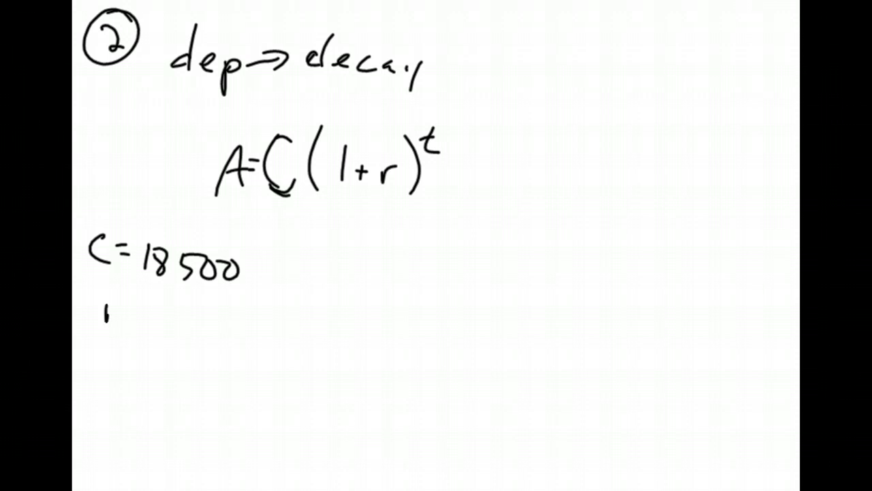
{"action": "type", "text": "r=.14"}
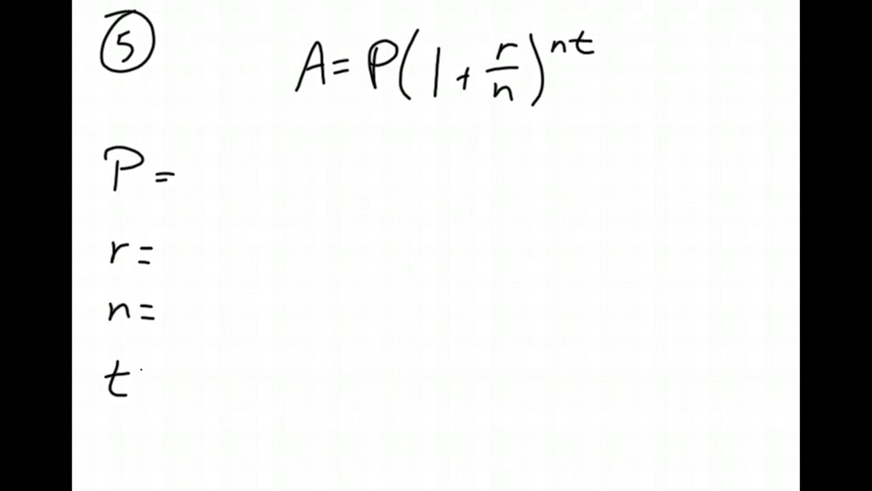
Handwrite P=7500, r=.0625, t=3, n=4 and begin A=7500(...) for problem 5.
{"action": "left_click", "coordinate": [147, 376]}
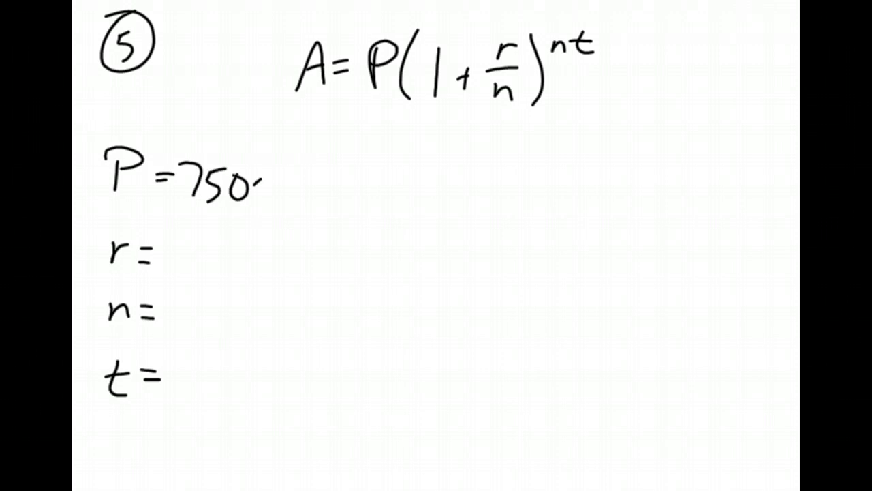
{"action": "type", "text": "0"}
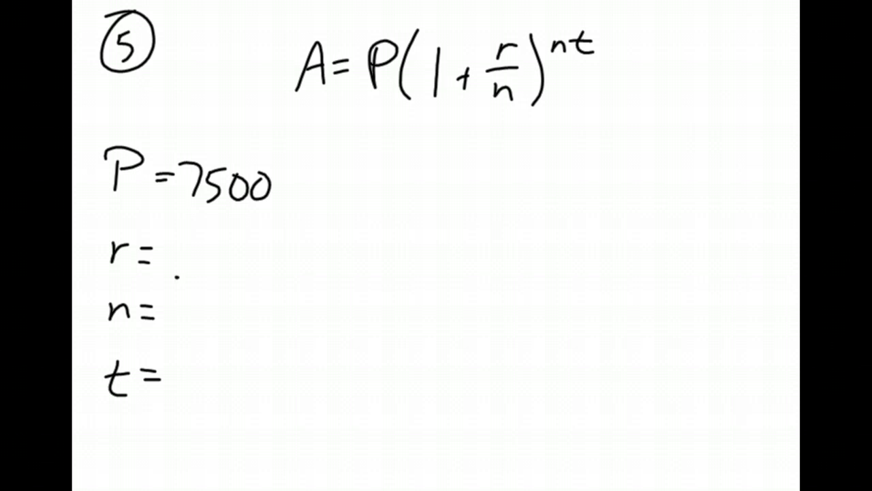
{"action": "type", "text": ".0625"}
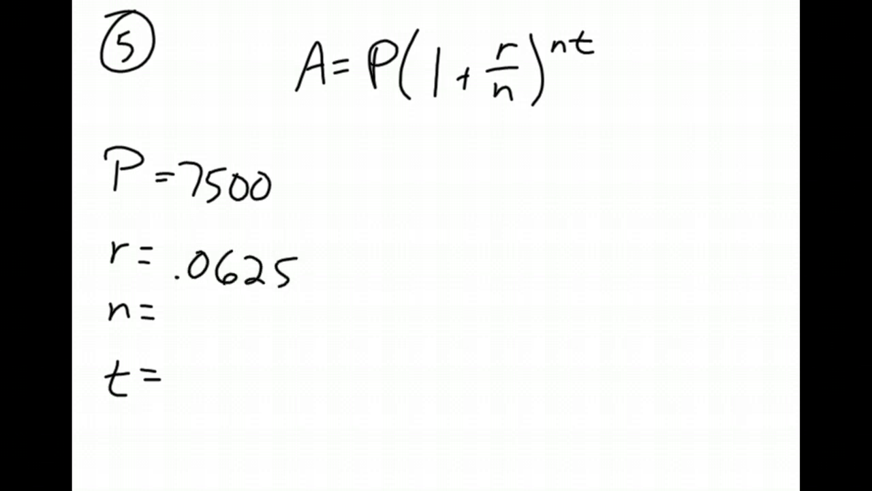
{"action": "type", "text": "3"}
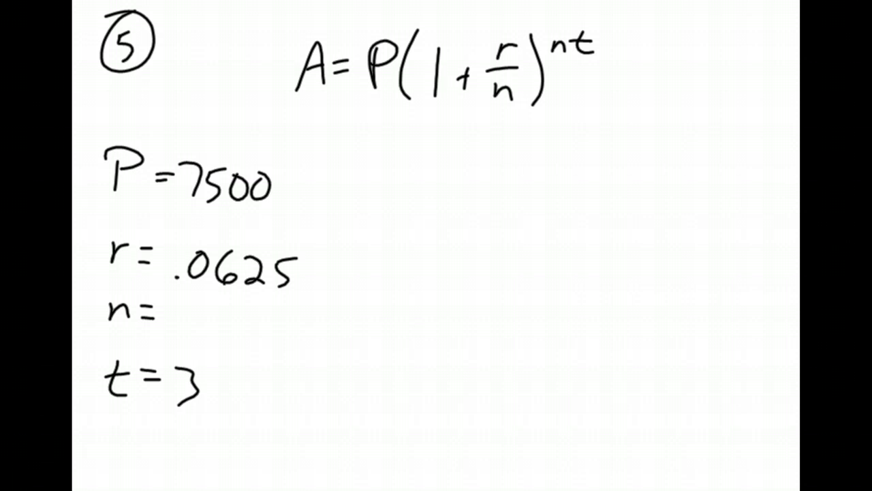
{"action": "type", "text": "4"}
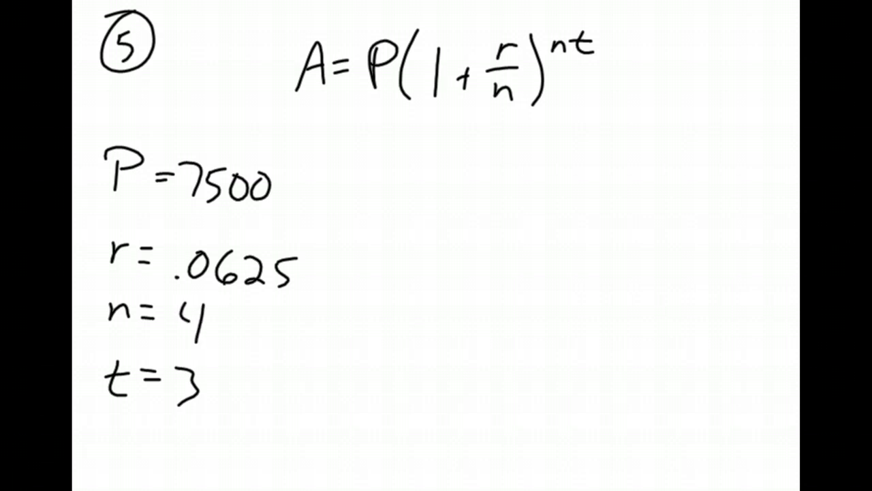
{"action": "type", "text": "A=7"}
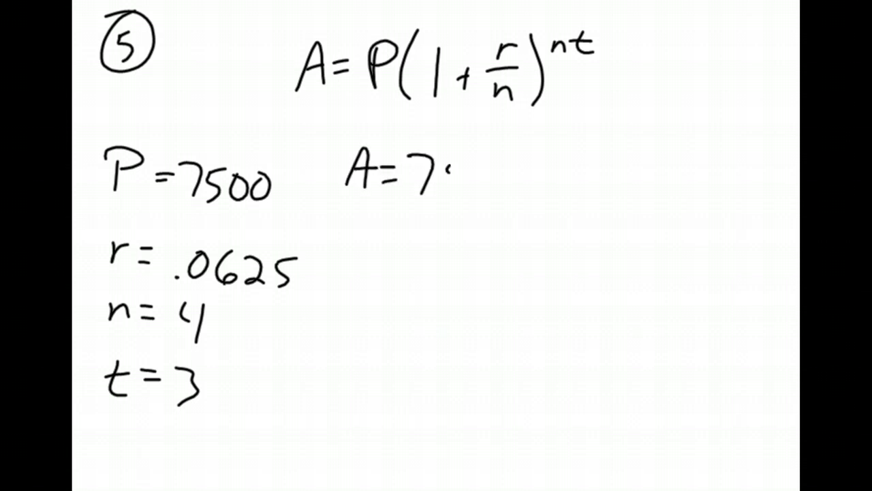